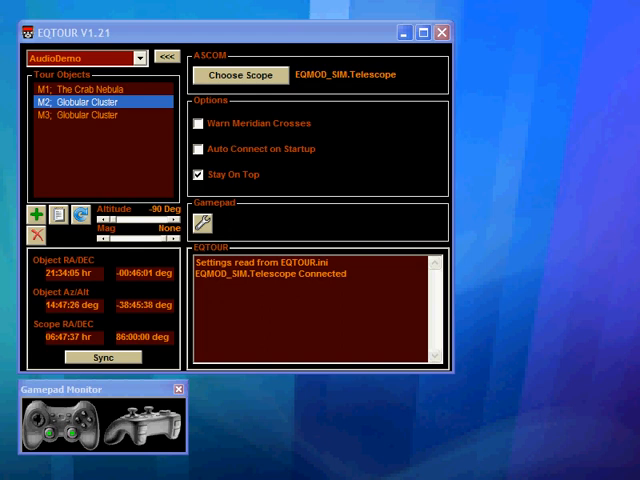
# - Select 'M1: The Crab Nebula' in the Tour Objects list to load its coordinates
pyautogui.click(84, 88)
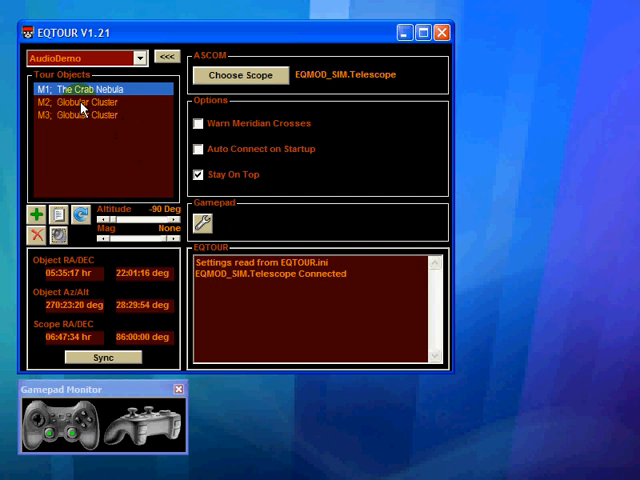
# - Select 'M2: Globular Cluster' so its target coordinates replace the Crab Nebula's
pyautogui.click(96, 100)
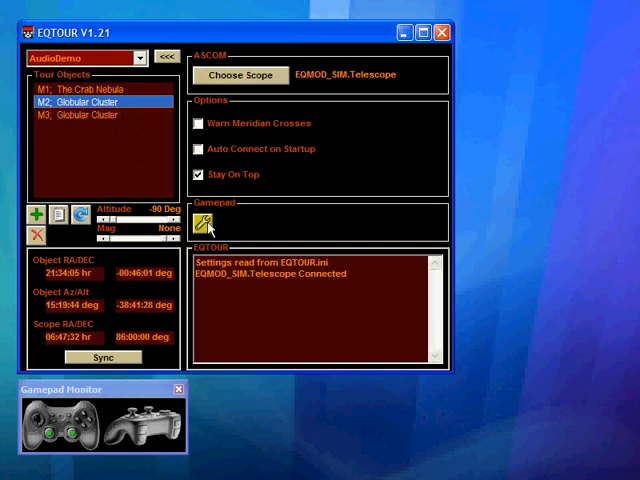
# - Assign the Play Audio gamepad button in Gamepad Config and apply the changes
pyautogui.click(204, 222)
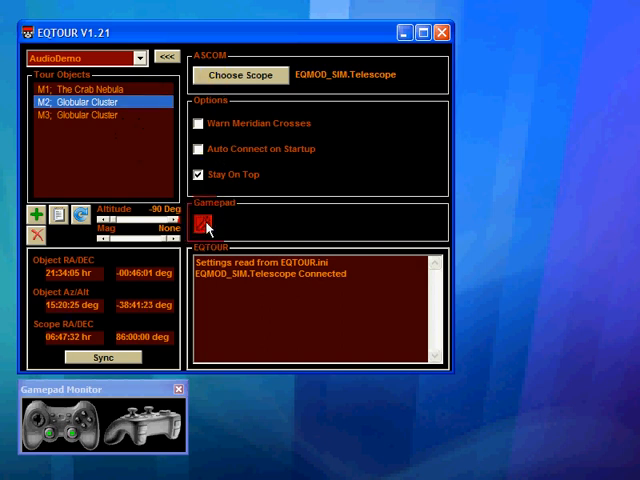
pyautogui.click(204, 222)
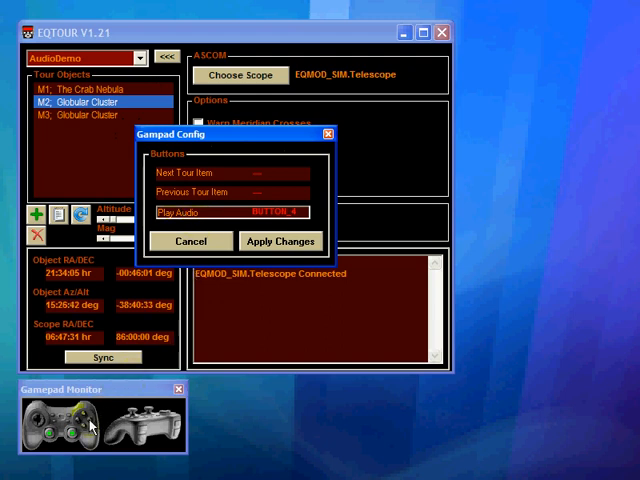
pyautogui.click(280, 240)
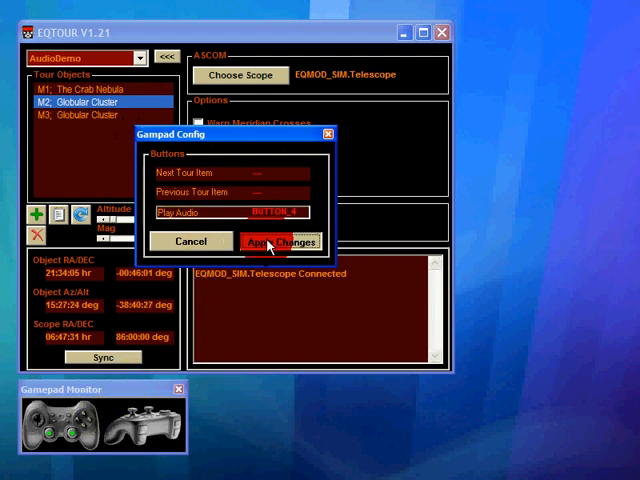
pyautogui.click(280, 240)
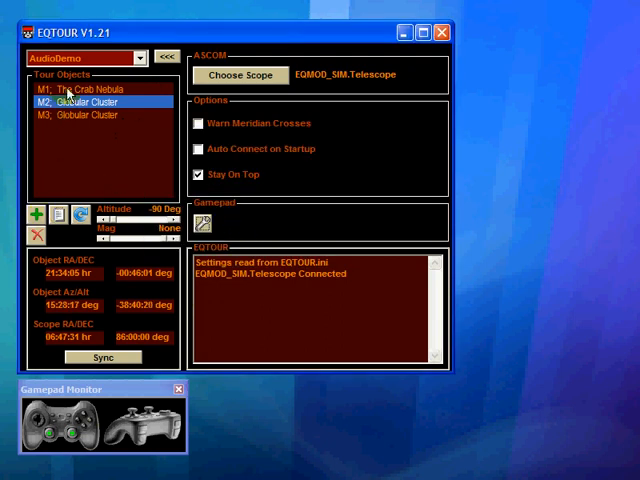
# - Return to 'M1: The Crab Nebula' as the current tour object, reloading its coordinates
pyautogui.click(76, 88)
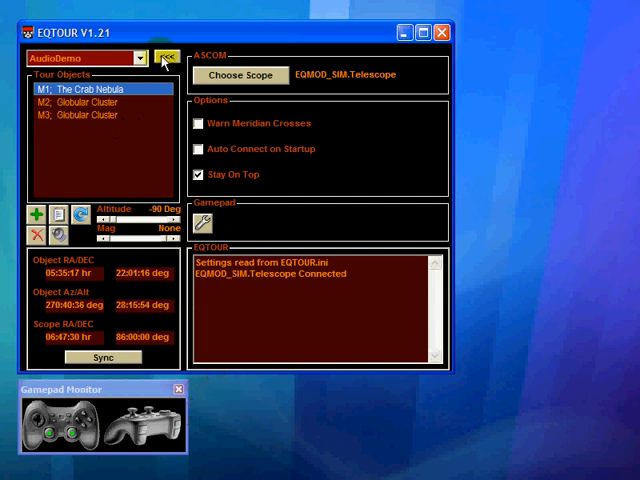
# - Bring up AudioDemo.lst in Notepad via EQTOUR's edit button
pyautogui.click(166, 56)
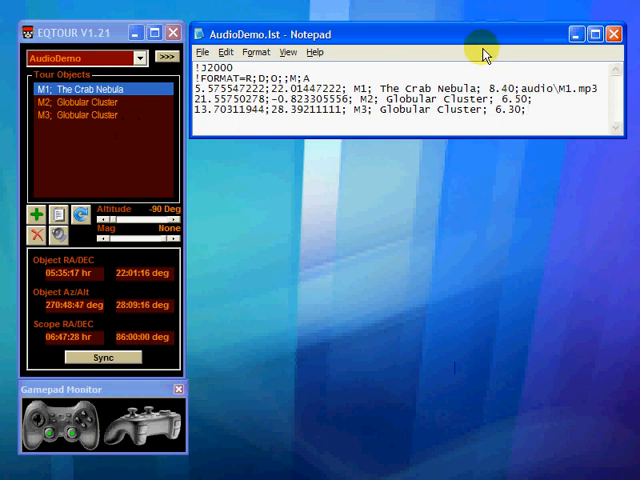
# - Append audio\M3.mp3 to the M3 Globular Cluster line and save the file
pyautogui.write('audio\\')
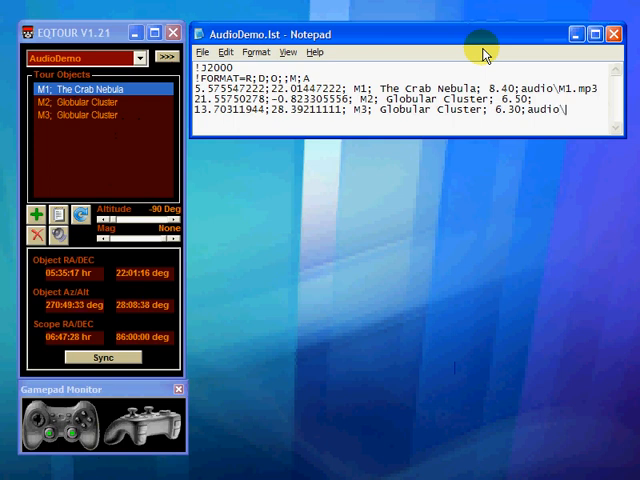
pyautogui.write('M')
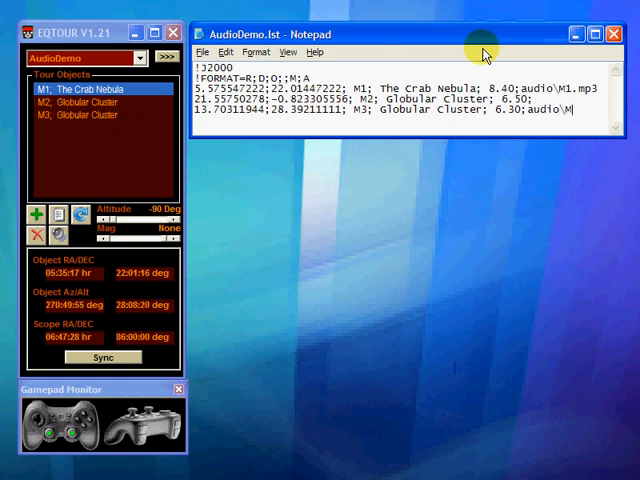
pyautogui.write('3.mp3')
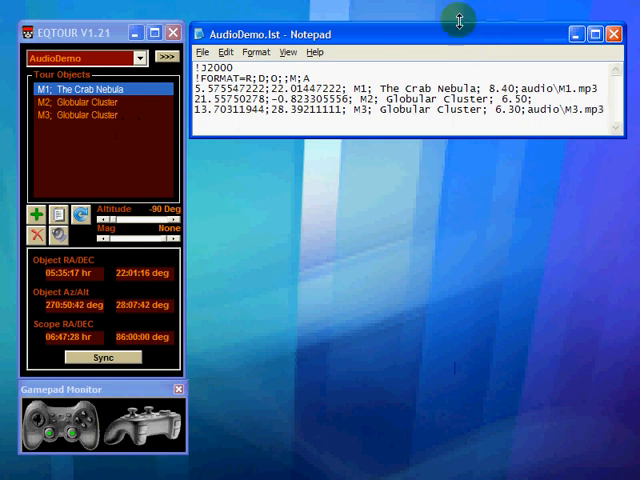
pyautogui.click(204, 52)
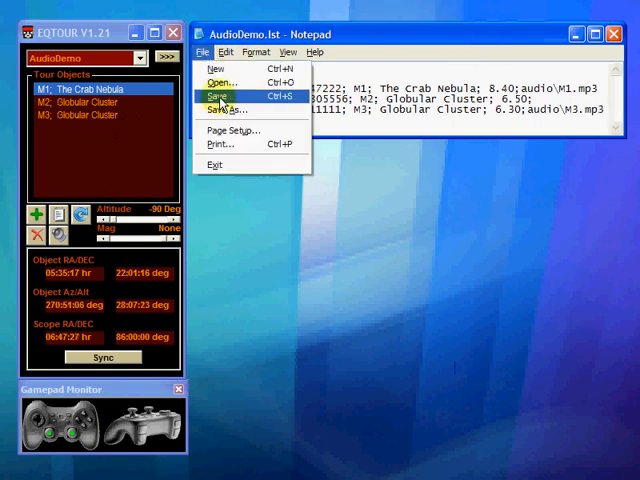
pyautogui.click(212, 92)
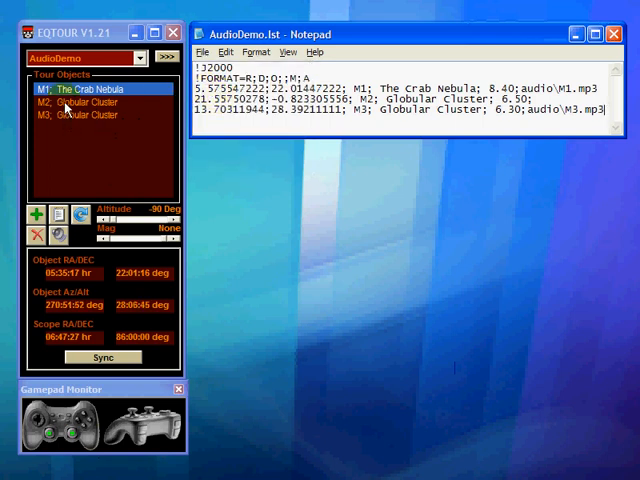
# - Step through 'M2: Globular Cluster' to make 'M3: Globular Cluster' the current object
pyautogui.click(90, 100)
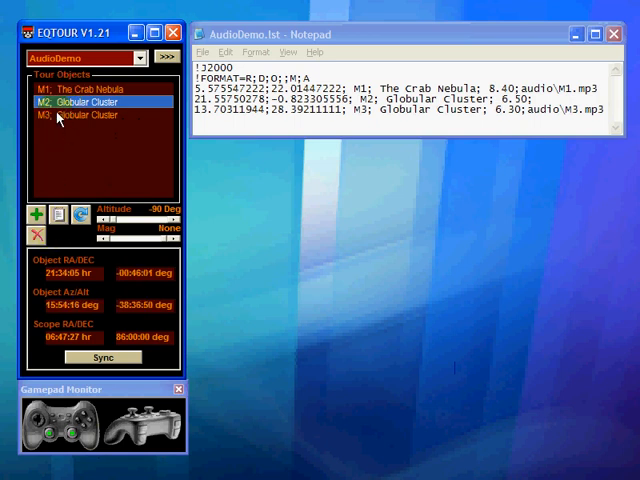
pyautogui.click(90, 114)
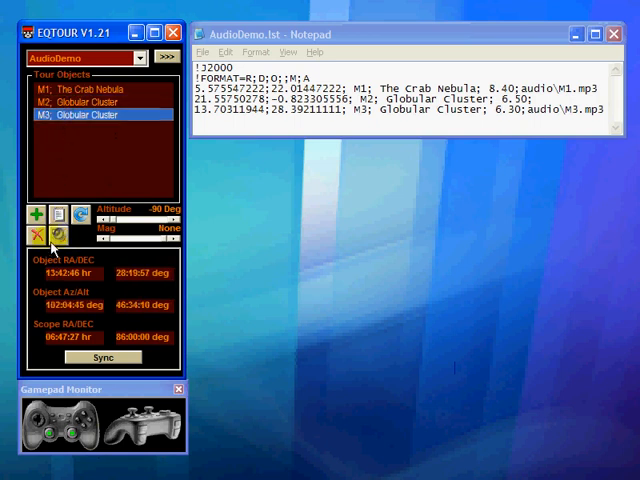